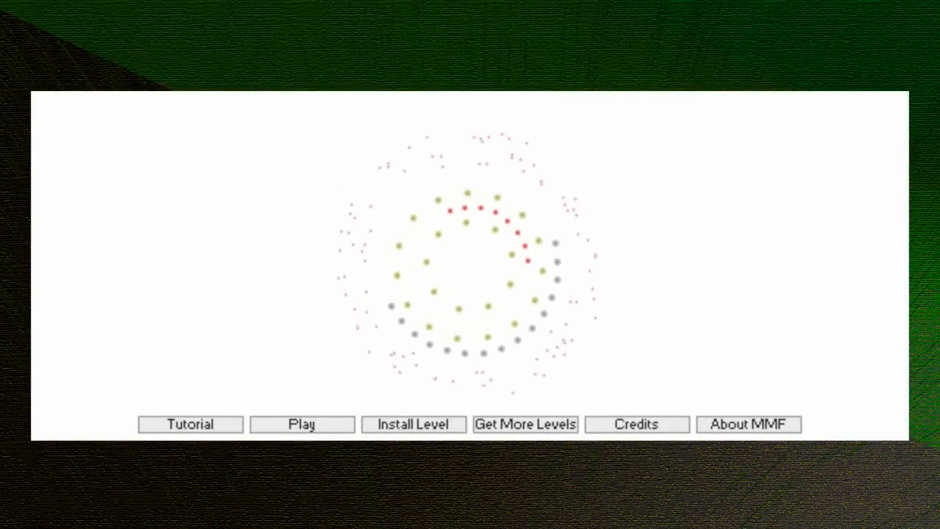
Choose Play on the main menu to reach the level selection list
left_click(303, 423)
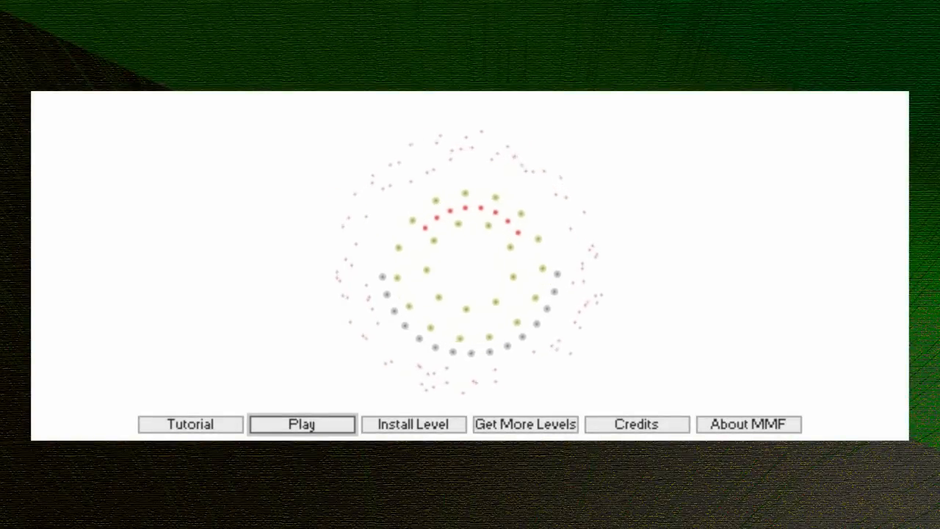
left_click(301, 423)
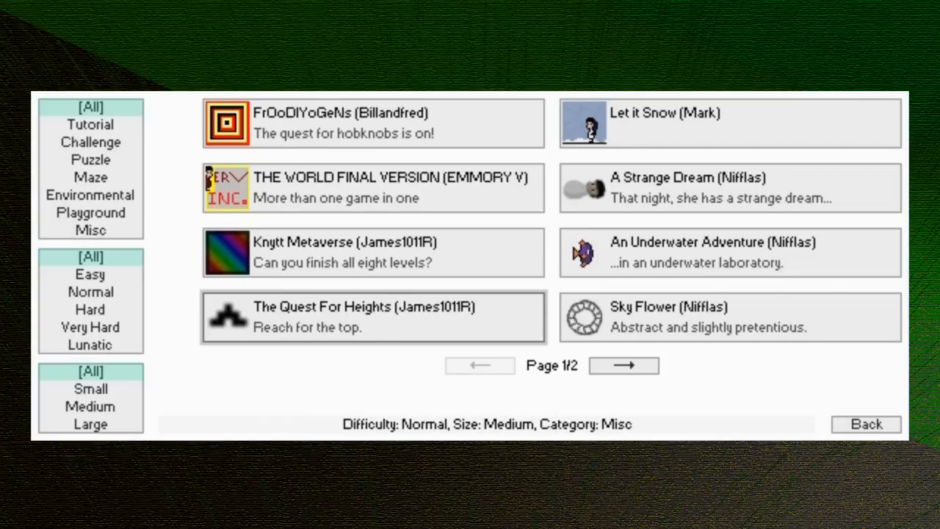
Launch The Quest For Heights and step past its intro story screens into gameplay
left_click(373, 317)
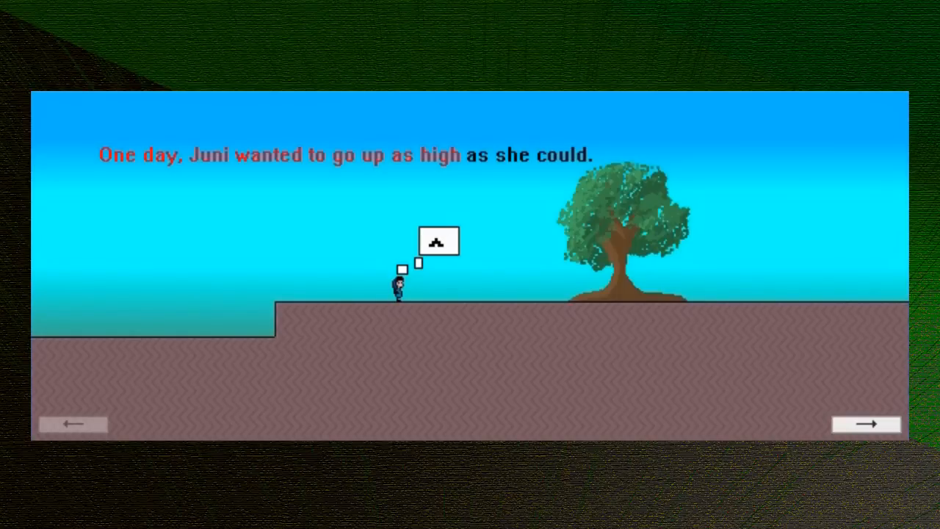
left_click(865, 423)
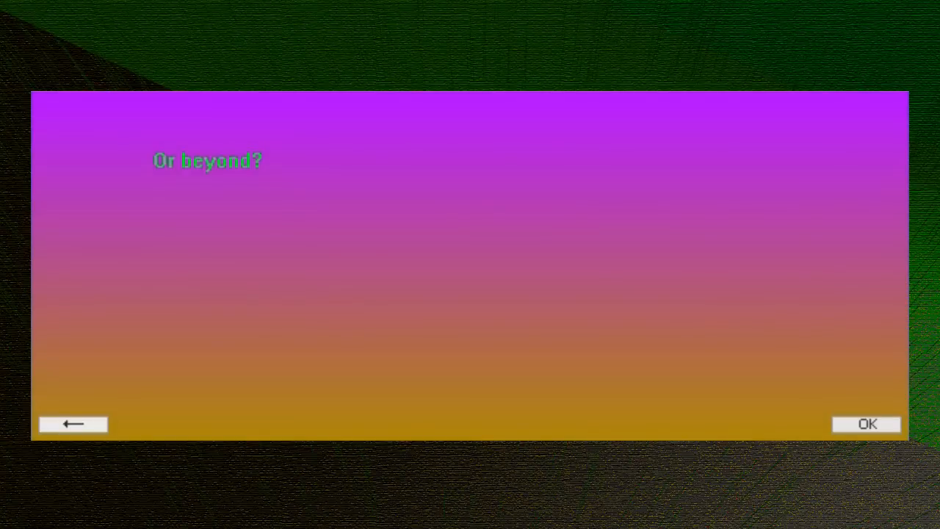
left_click(867, 423)
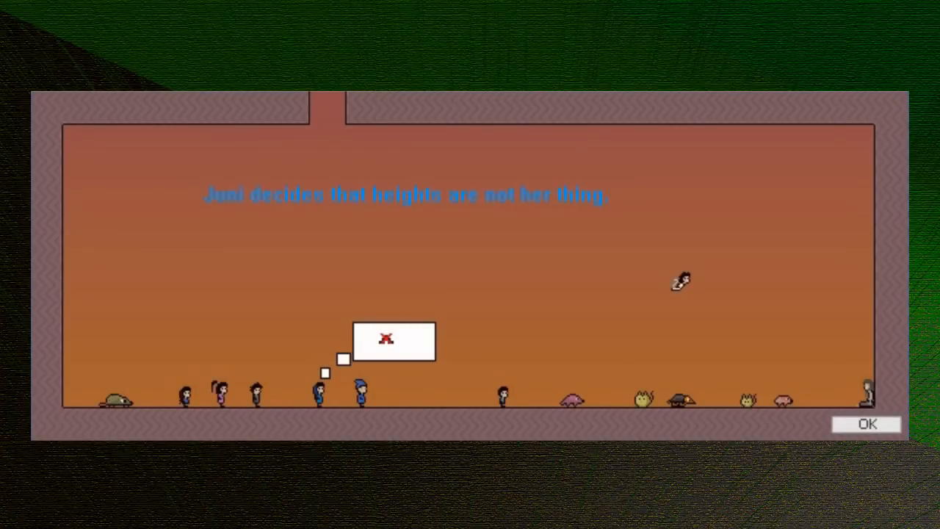
Confirm OK on the ending scene to exit the level toward the menu
left_click(866, 423)
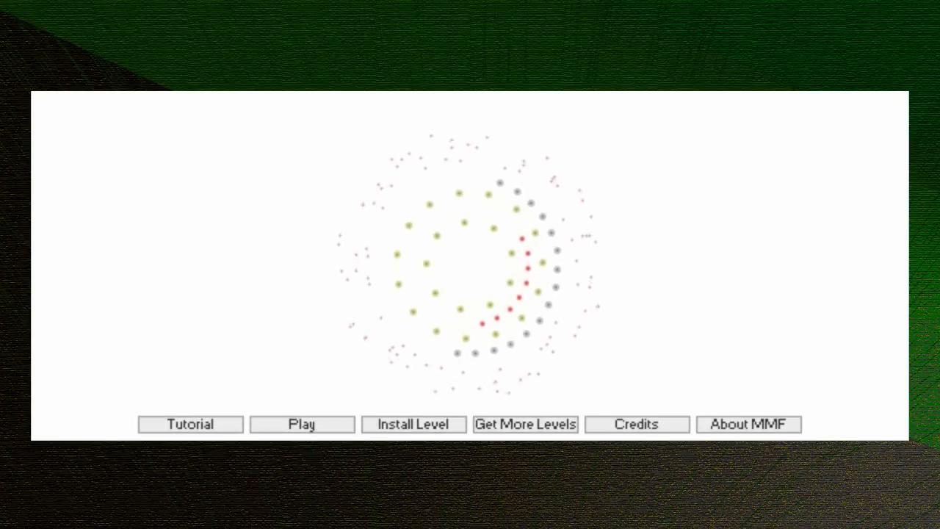
left_click(301, 423)
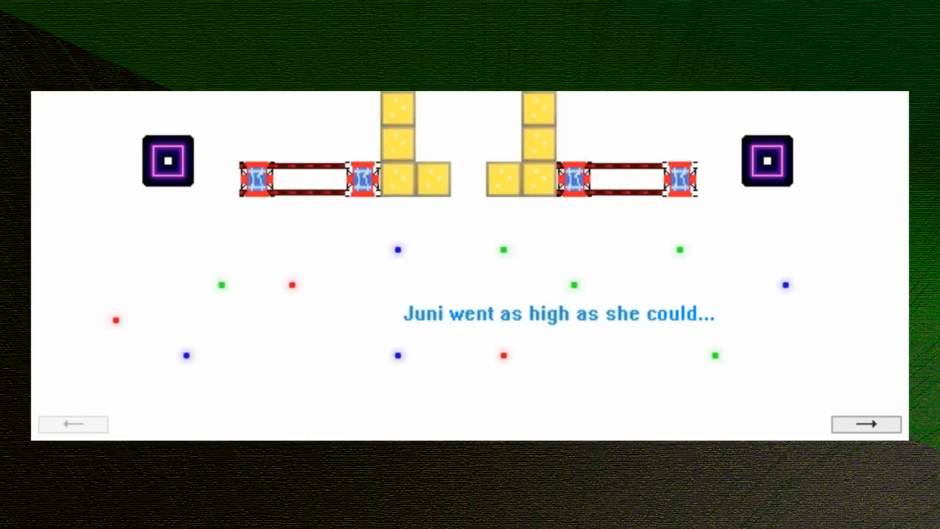
Advance to the final 'astral plane' ending page and close it to the title menu
left_click(865, 423)
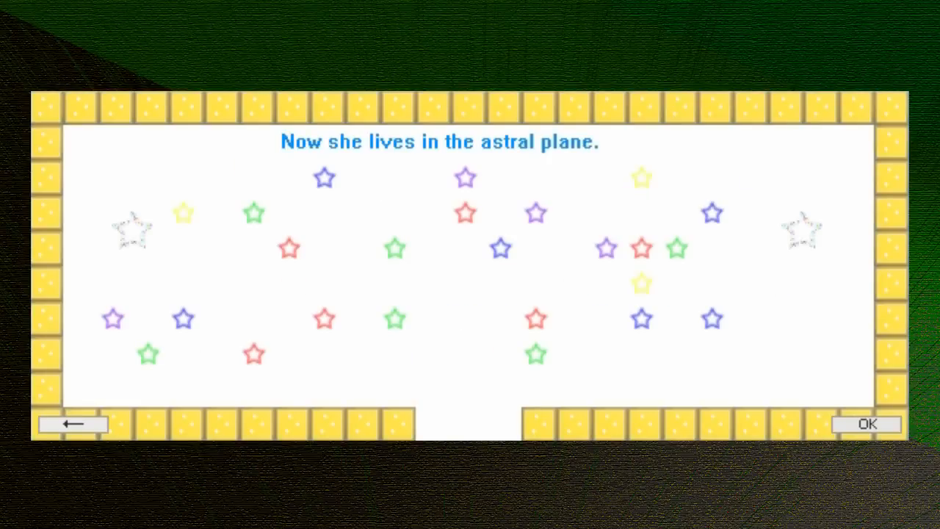
left_click(866, 423)
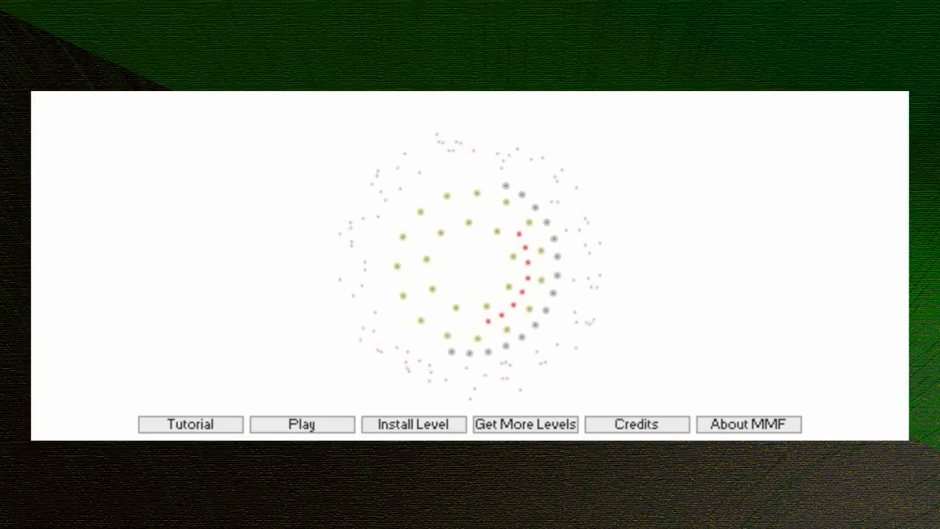